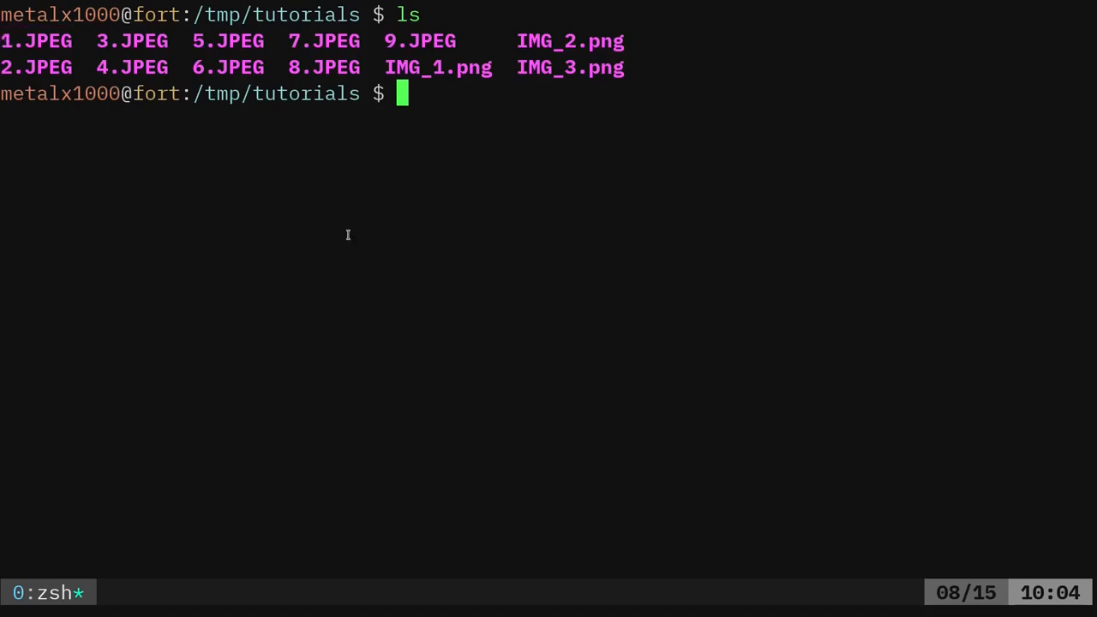
- Rename 1.JPEG to 1.jpg with mv, then list the folder to confirm 1.jpg appears
text(mv)
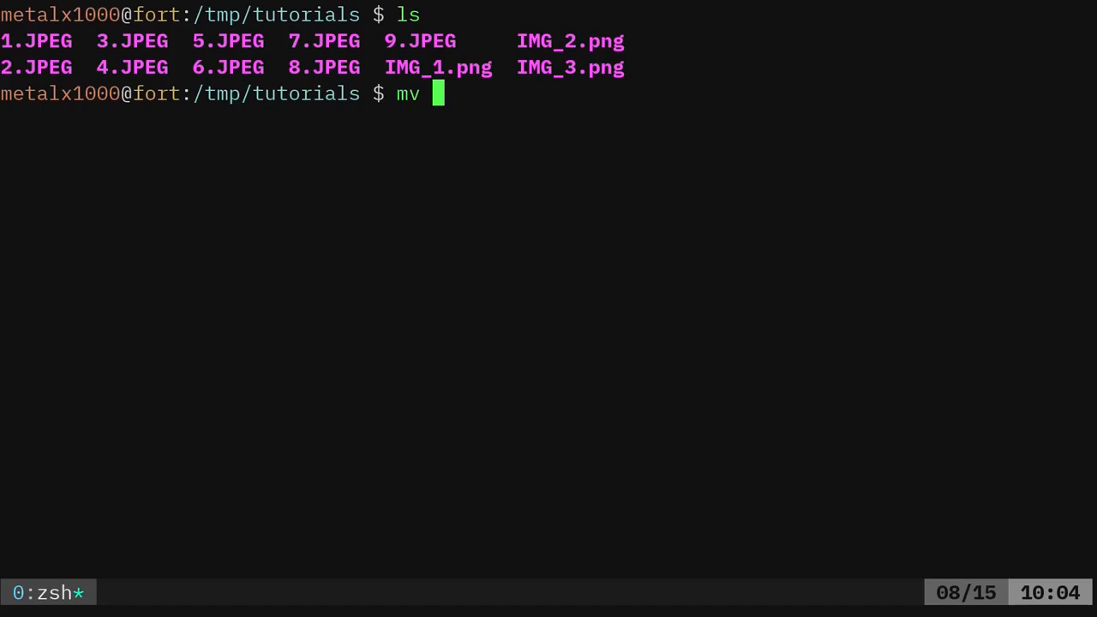
text(1.JPEG)
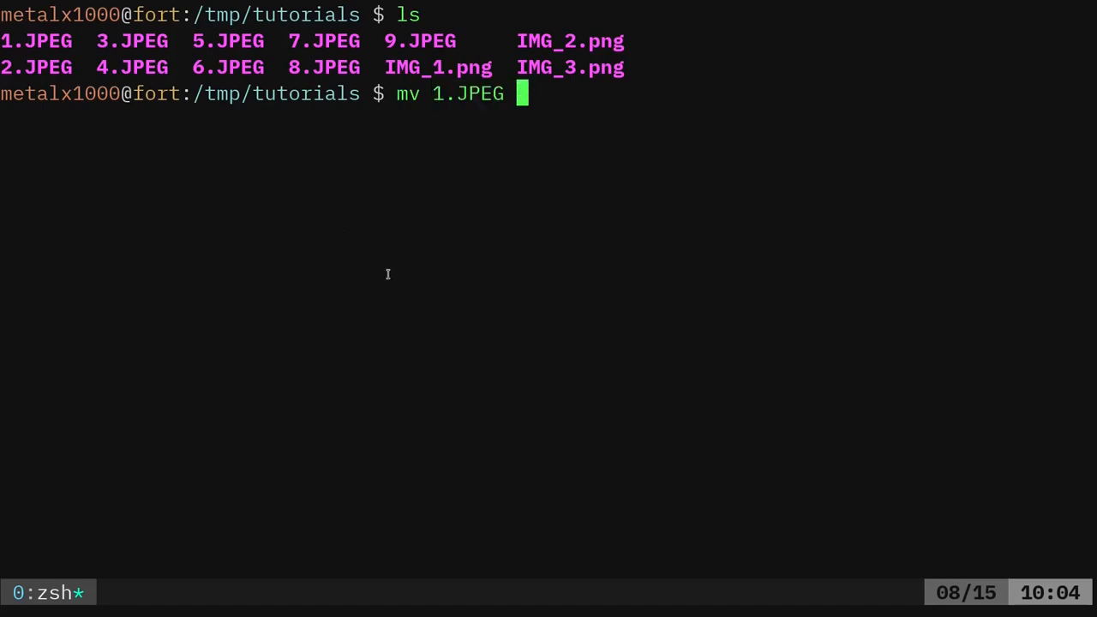
text(1.jpg)
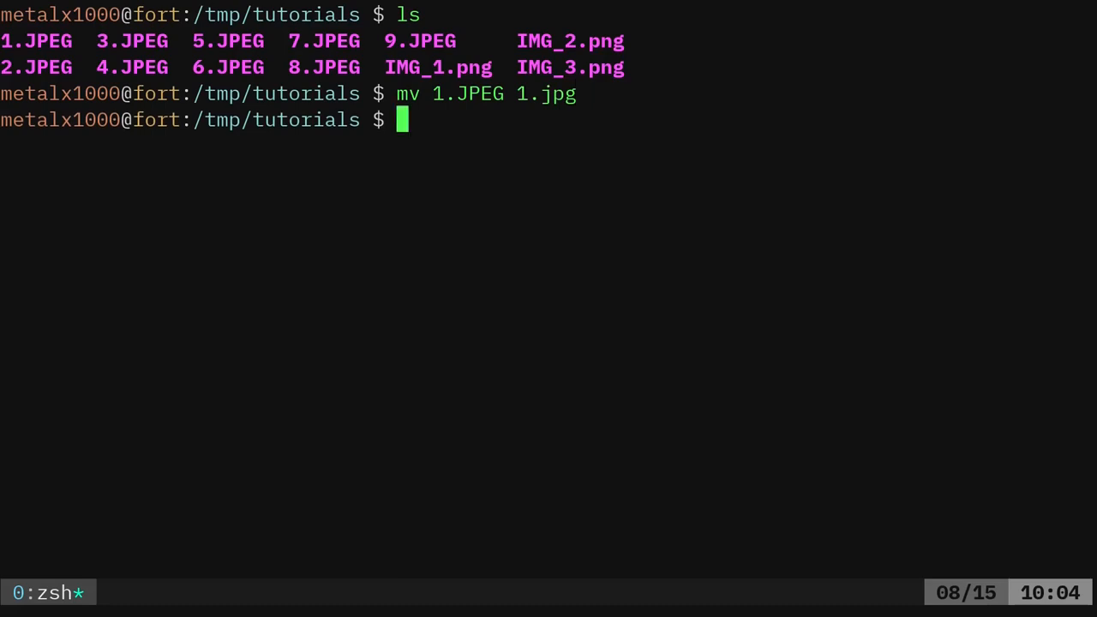
text(ls)
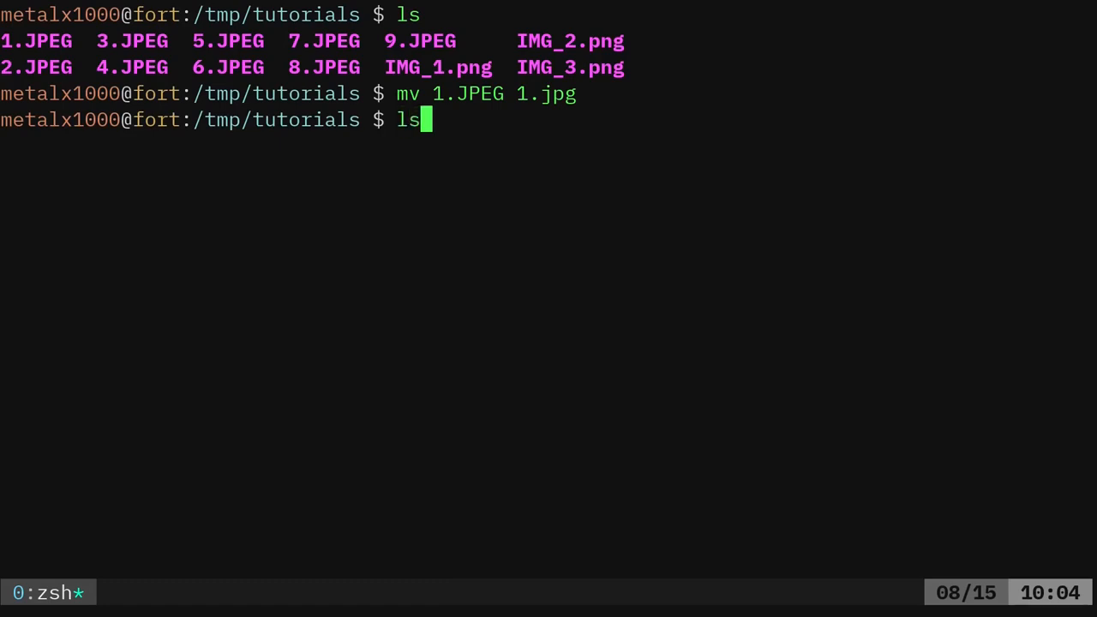
key(Return)
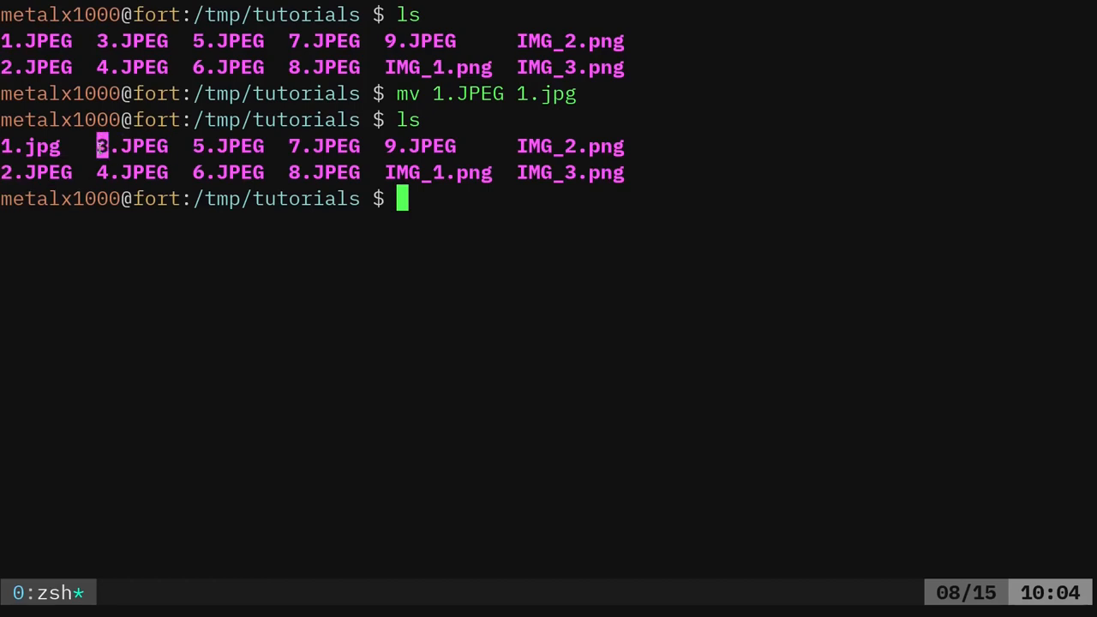
double_click(140, 146)
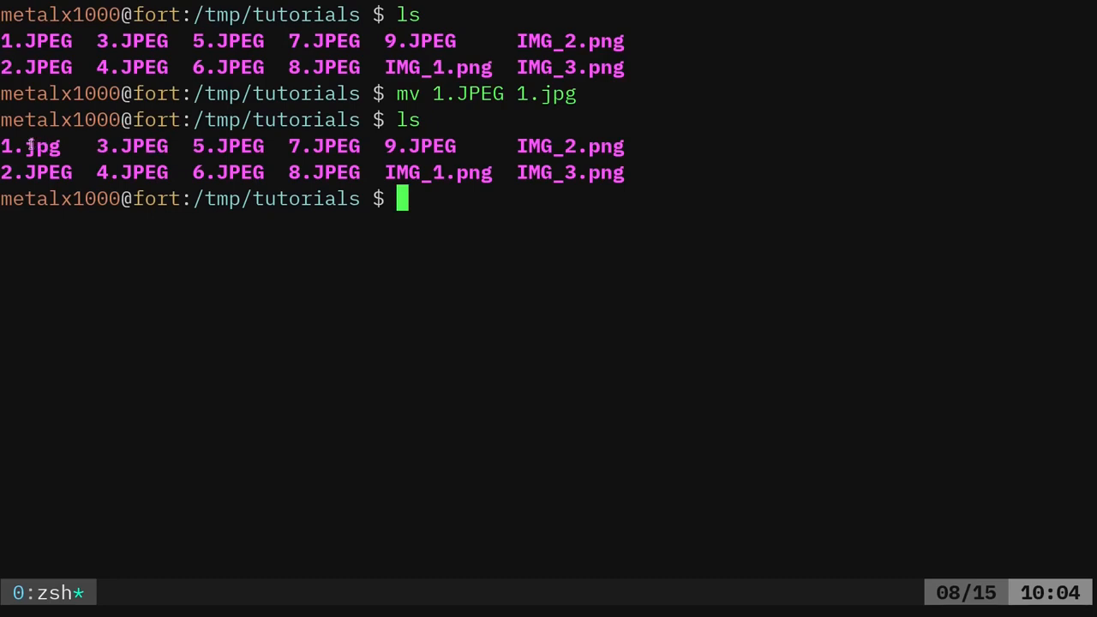
double_click(42, 146)
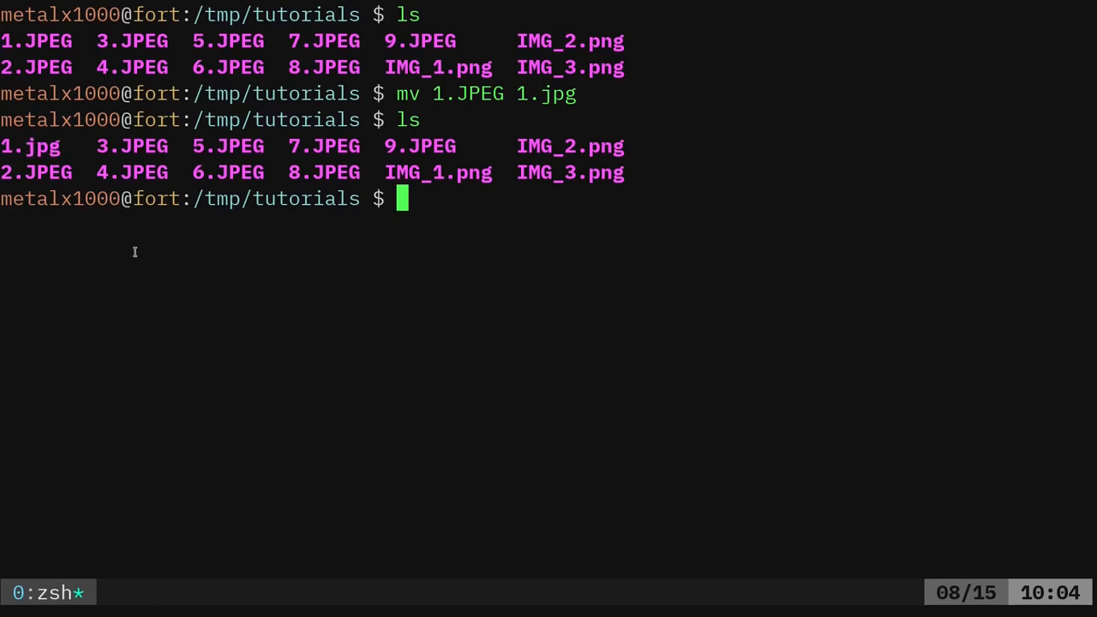
text(for)
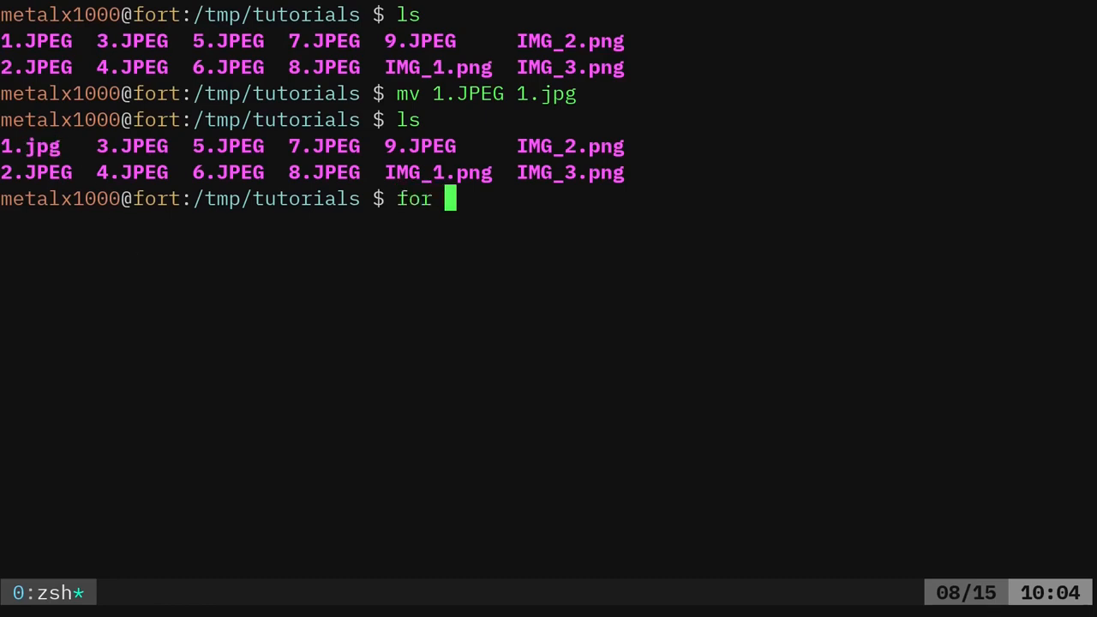
text(i in)
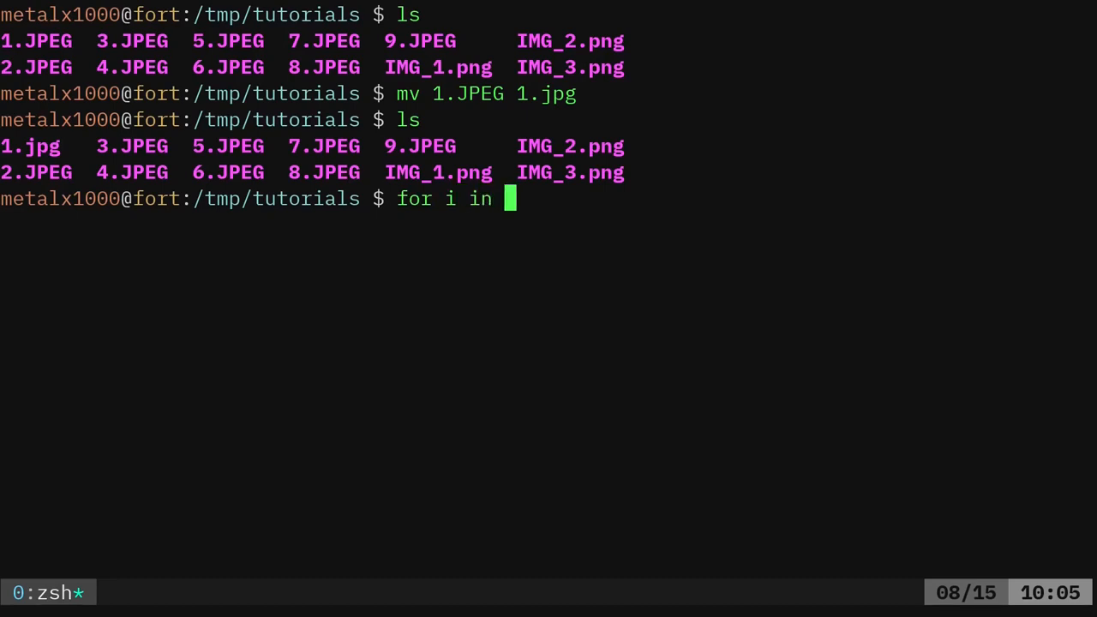
text(*.JPEG)
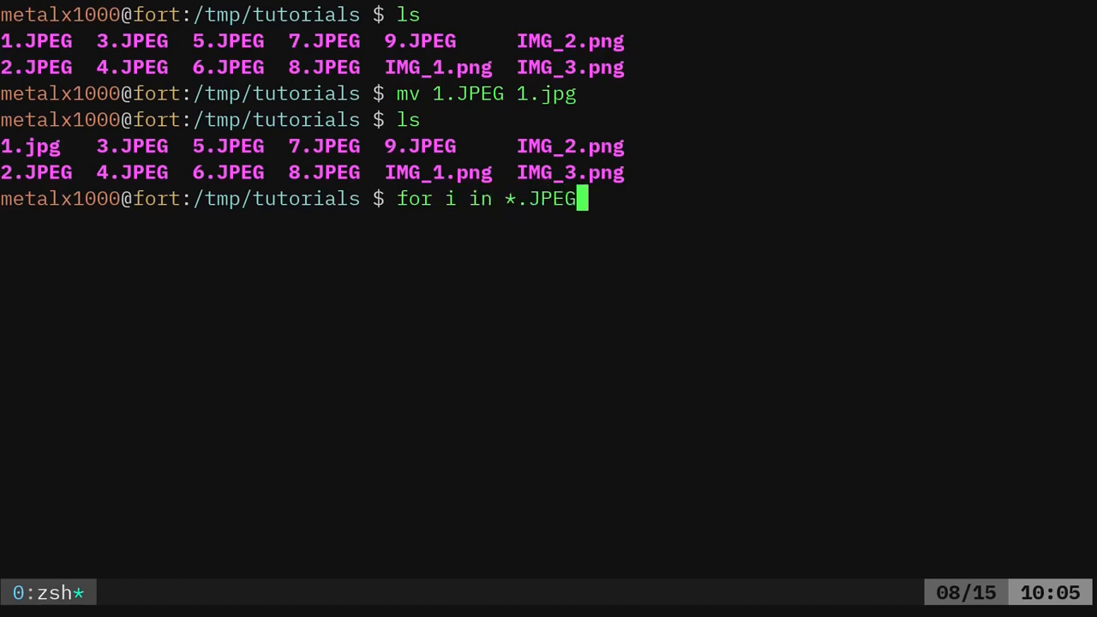
key(ctrl+c)
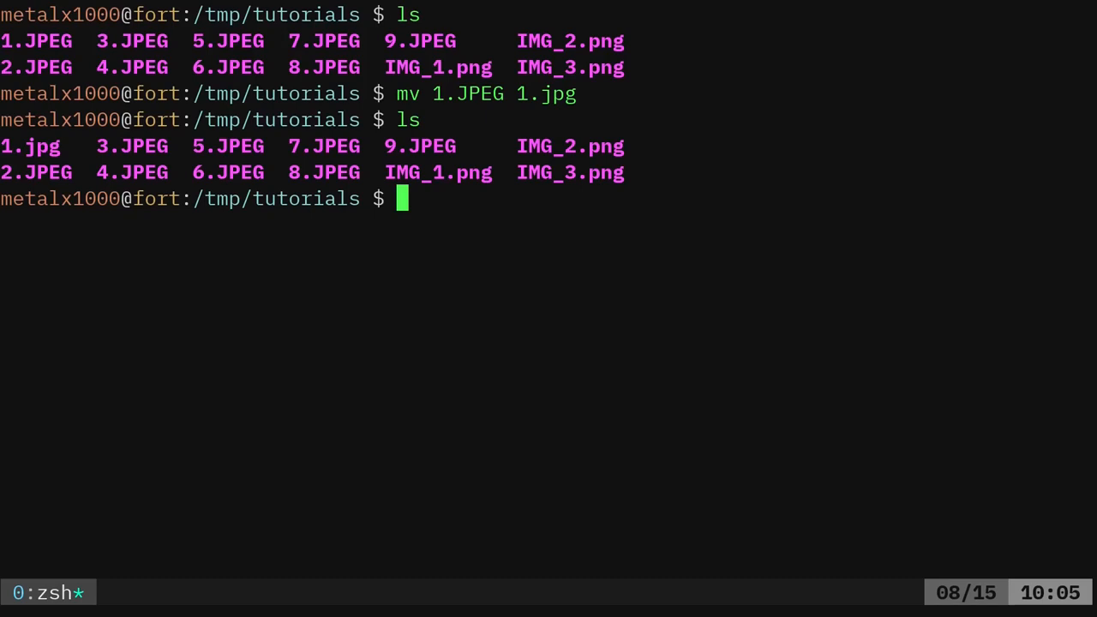
text(su)
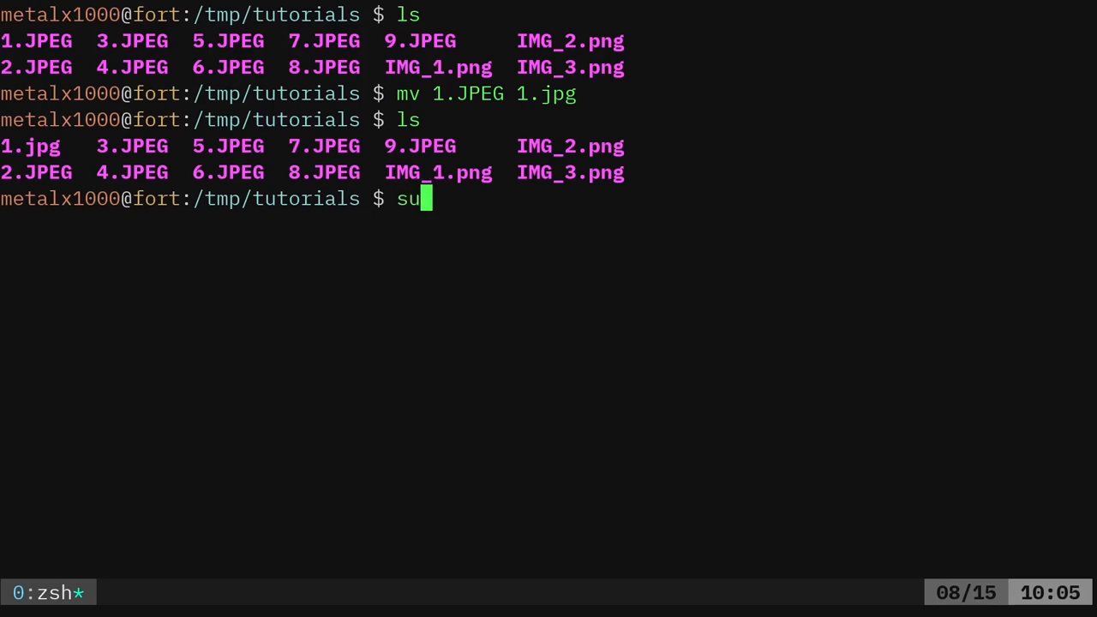
text(do apt install rename)
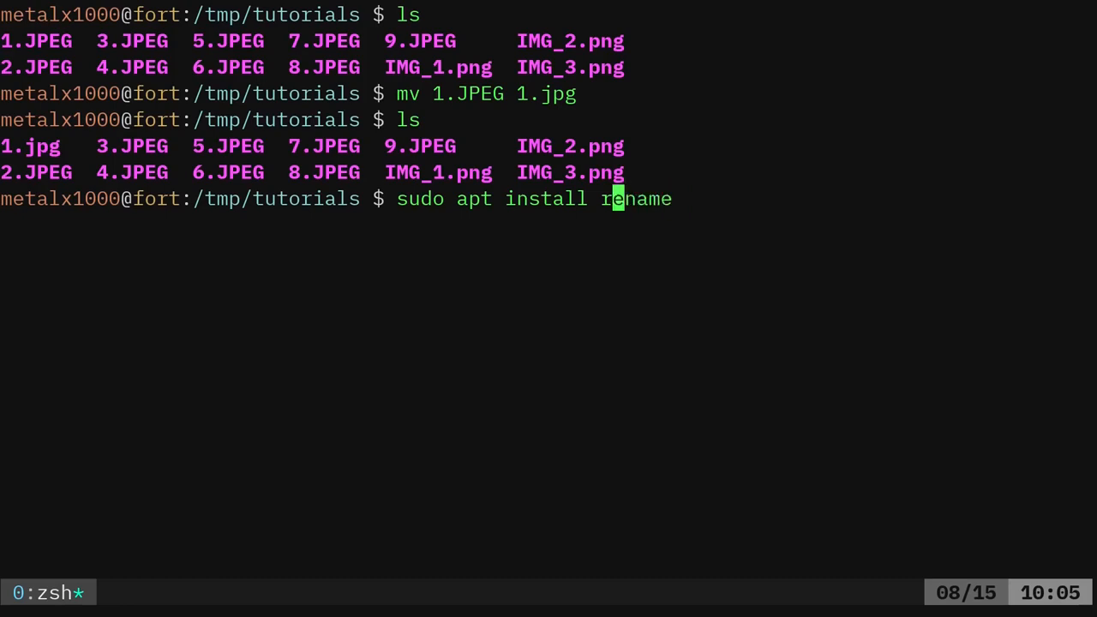
text(pre)
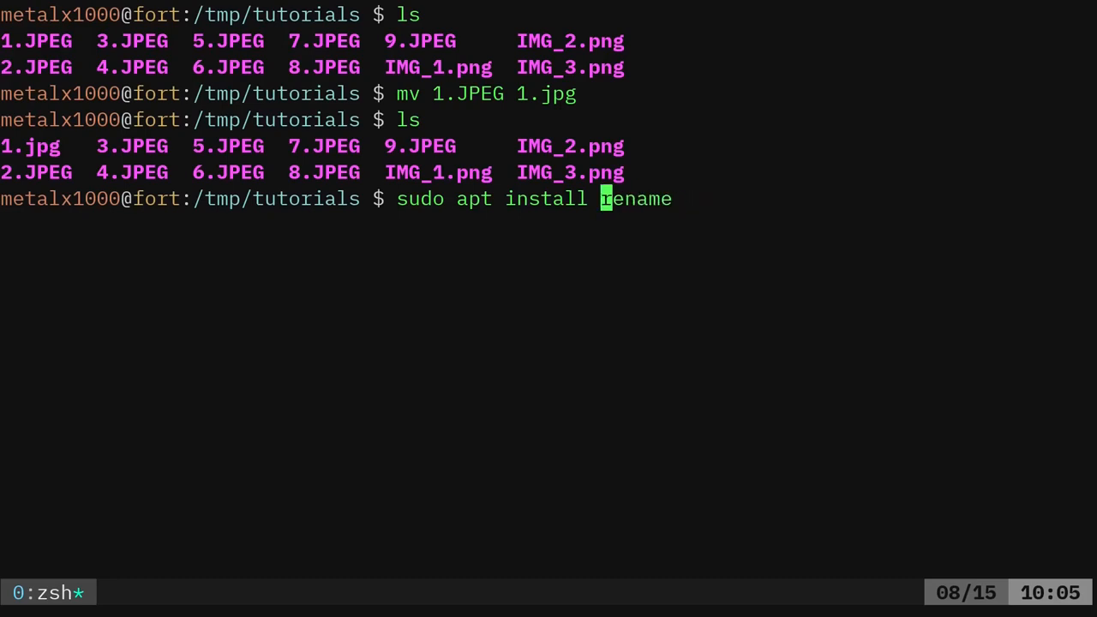
key(ctrl+w)
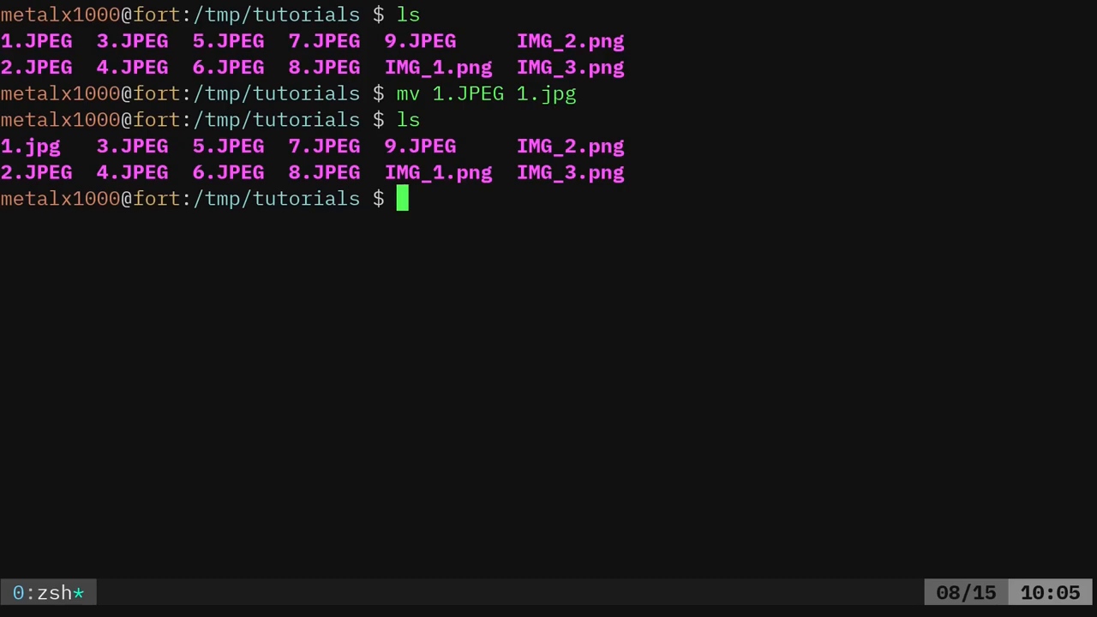
text(sudo apt ins)
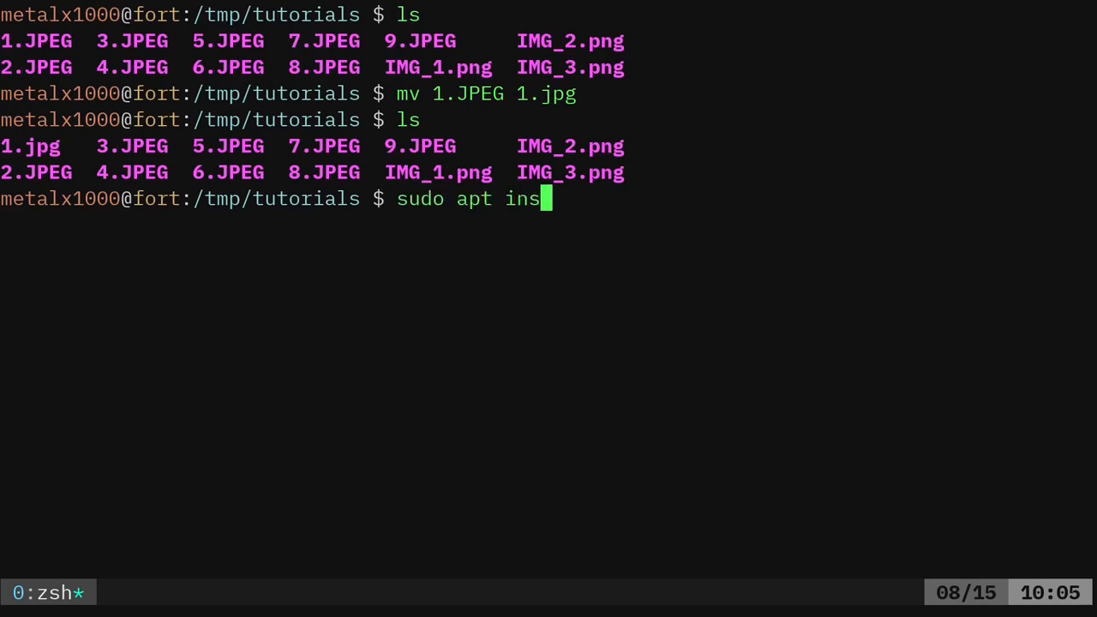
text(tall renam)
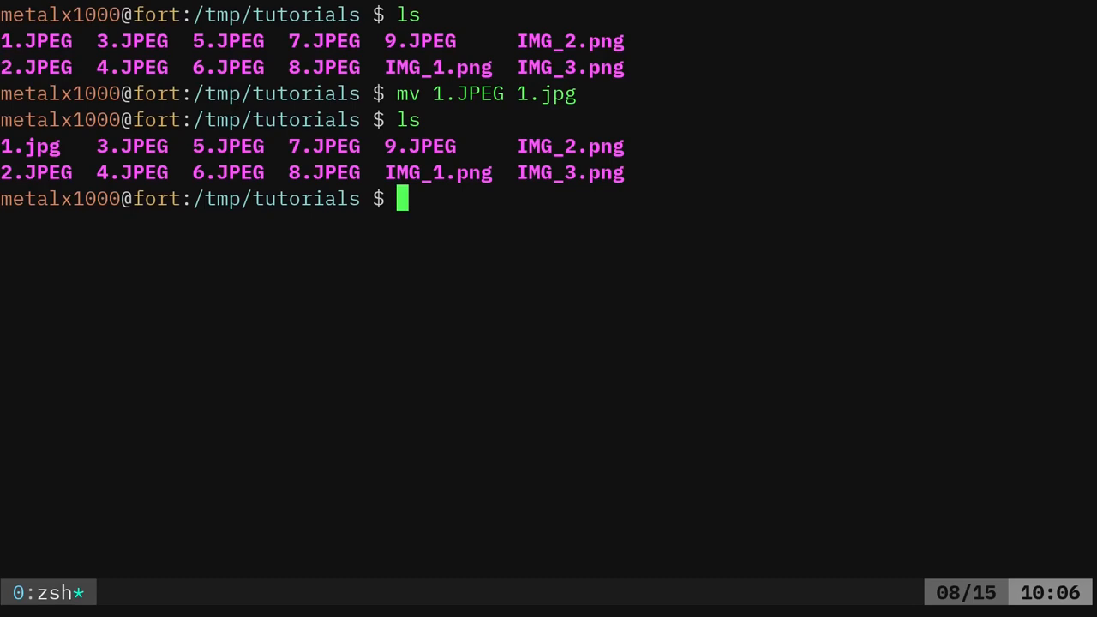
text(rename)
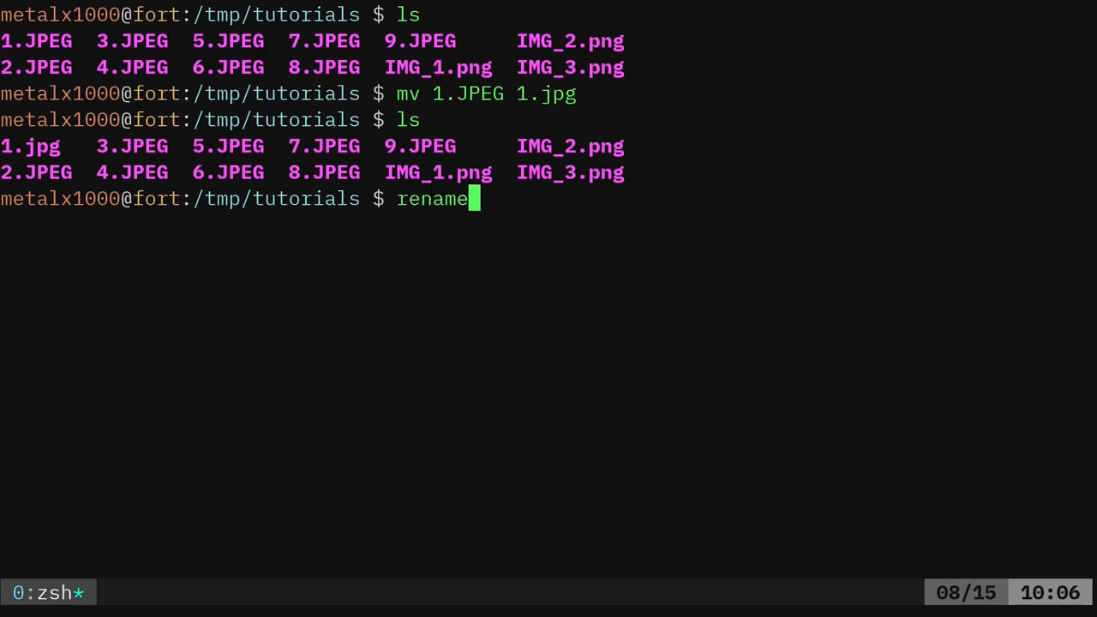
- Run rename 's/JPEG/jpg/' *.JPEG to convert every .JPEG extension to .jpg
text('s)
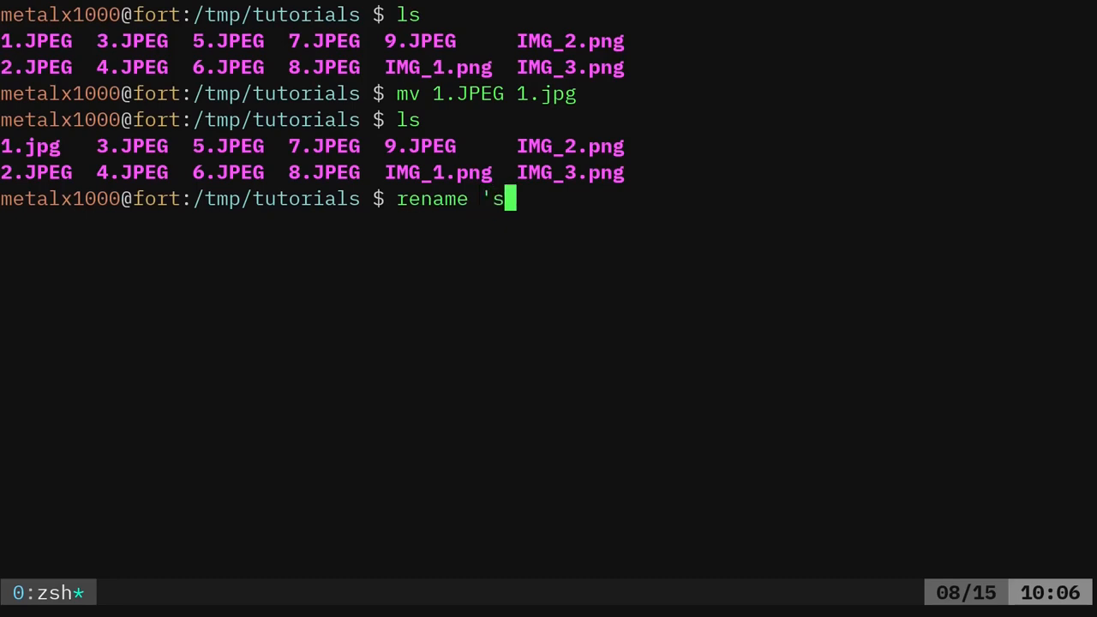
text(///)
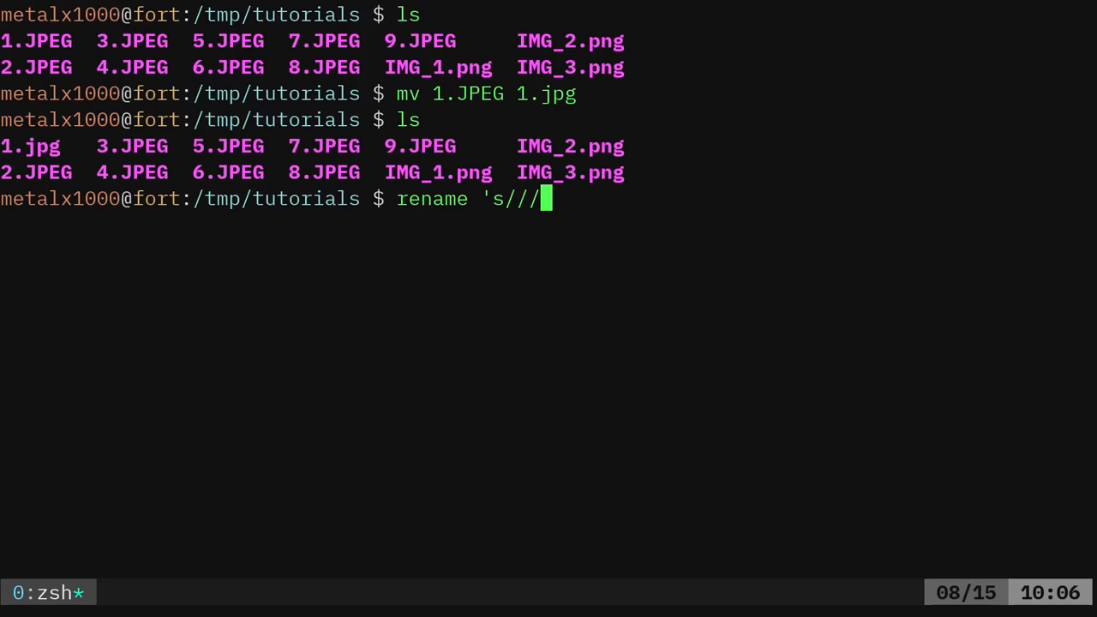
text(' *.)
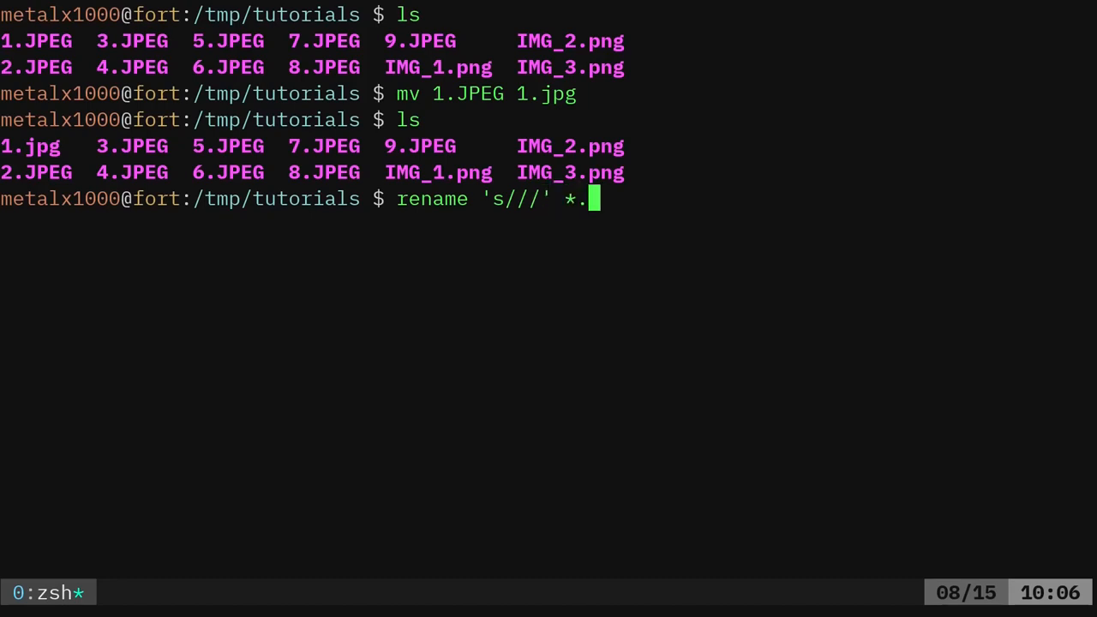
text(JPEG)
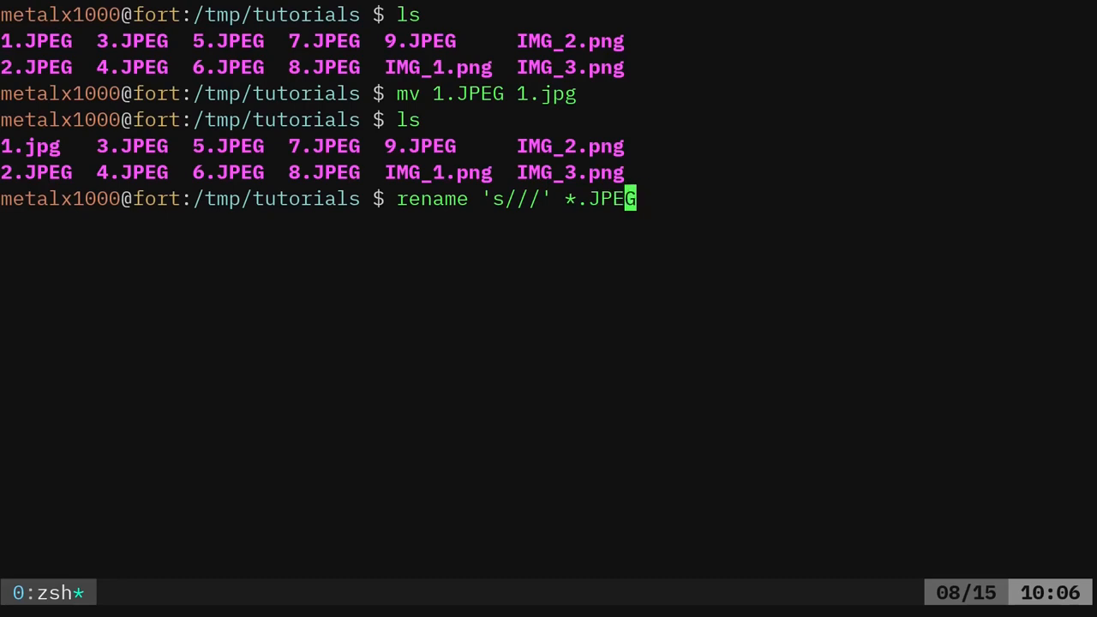
key(Left)
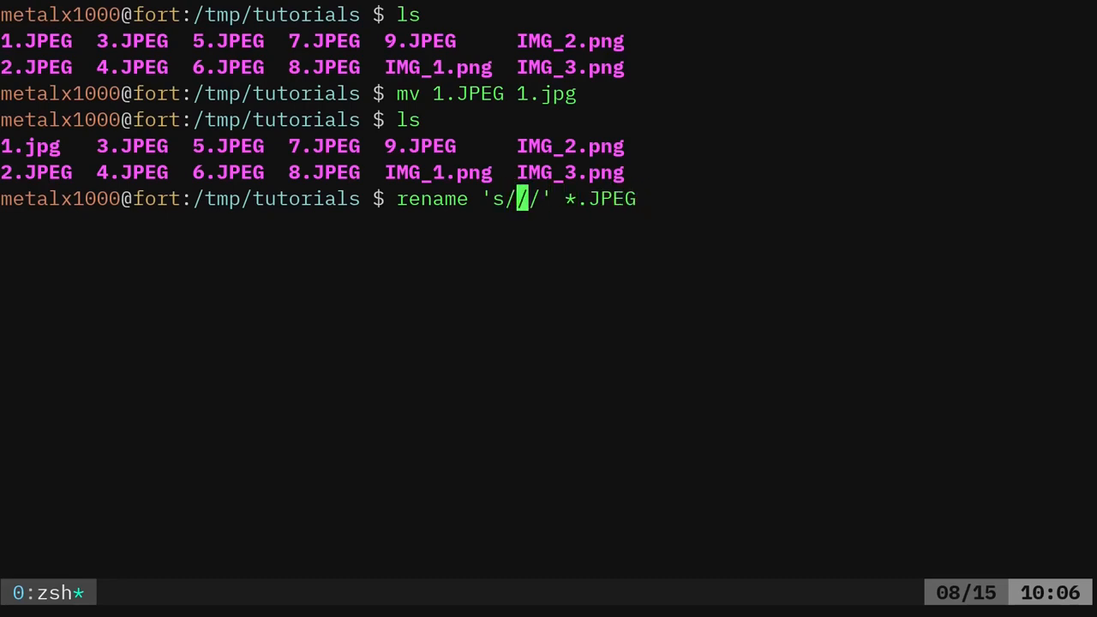
text(JP)
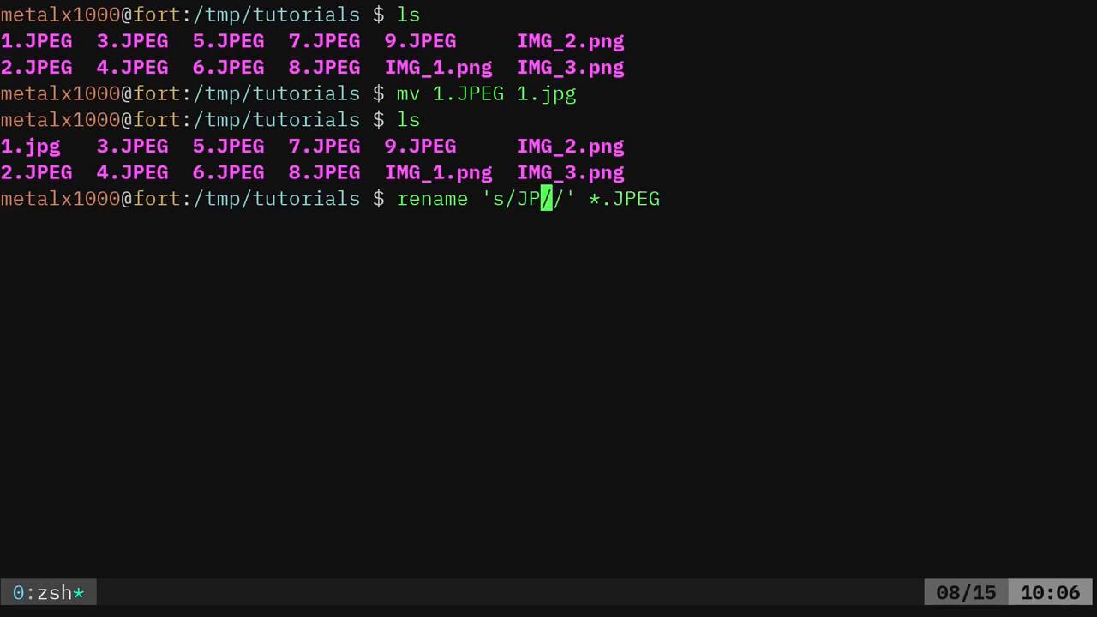
text(EG/)
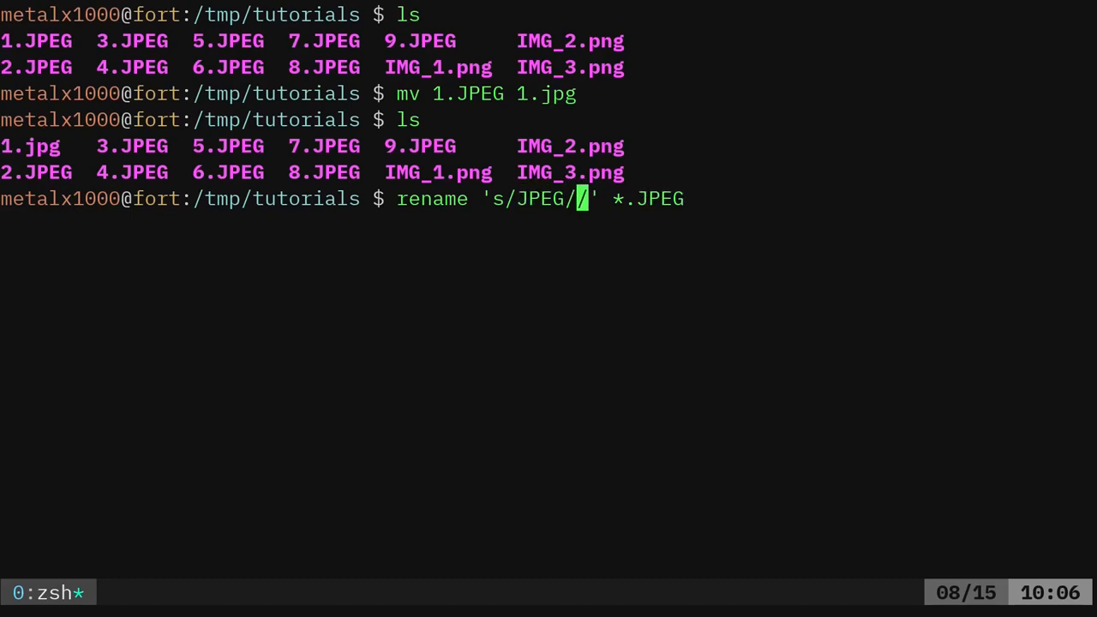
text(jpg)
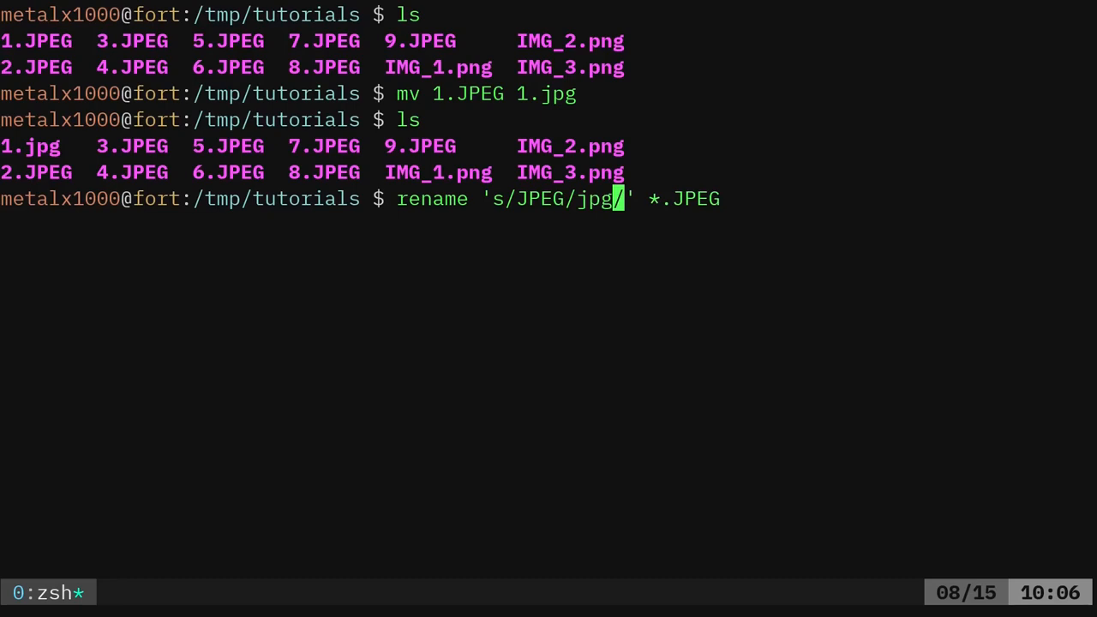
key(Return)
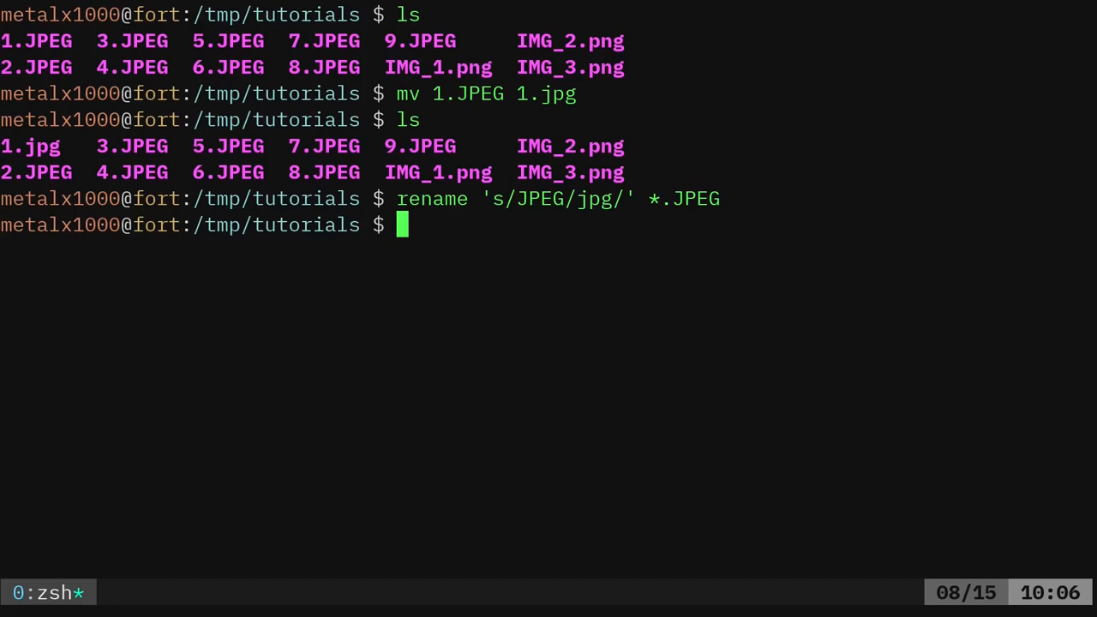
- List the folder to confirm all images now end in .jpg
text(l)
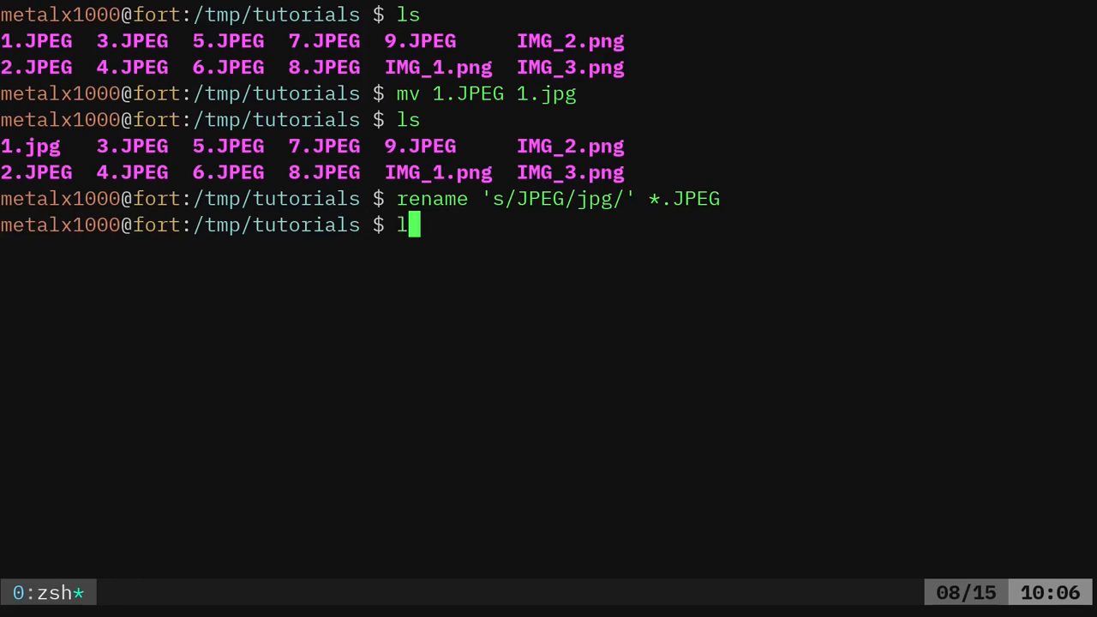
key(Return)
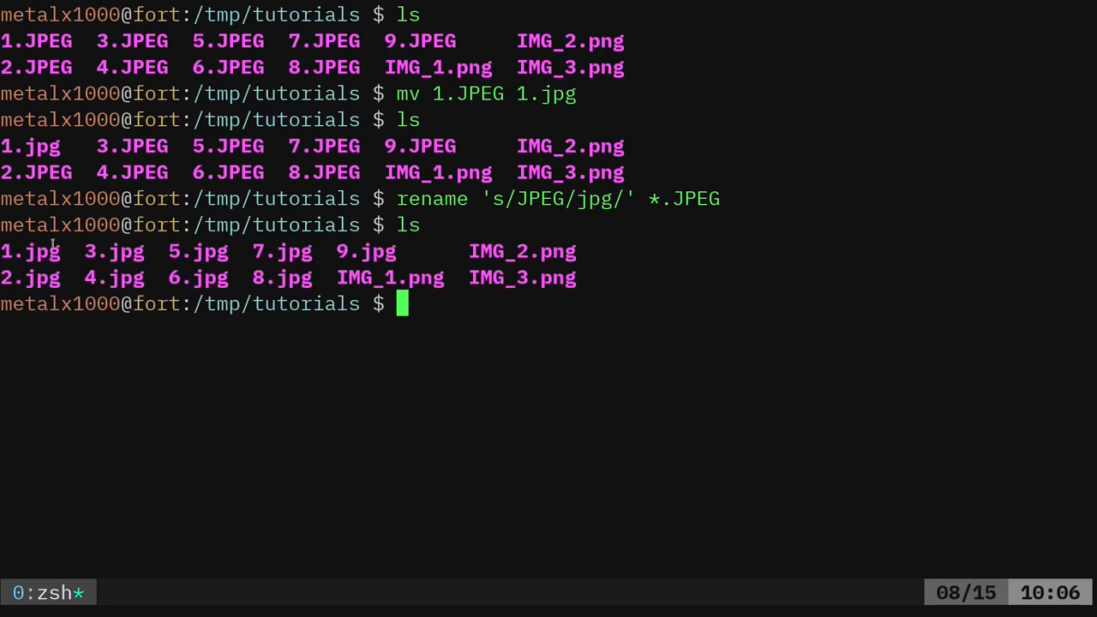
mouse_move(751, 238)
text(rename 's/JPEG/jpg/' *.jpg)
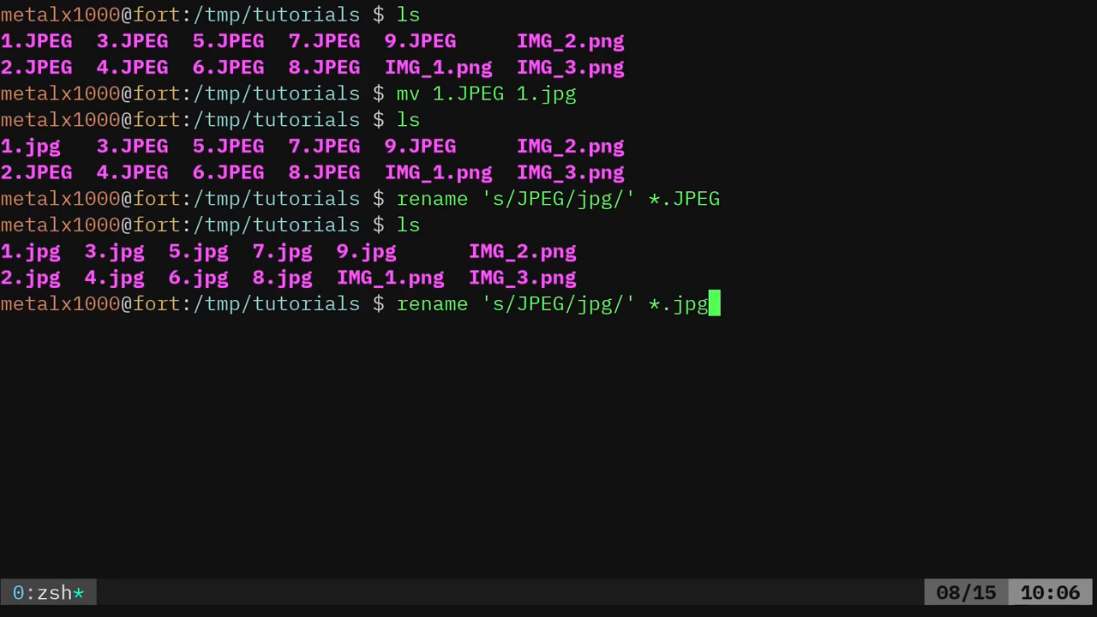
- Edit the recalled command to rename 's/jpg/JPEG/' *.jpg, turning the files back to .JPEG
key(Left)
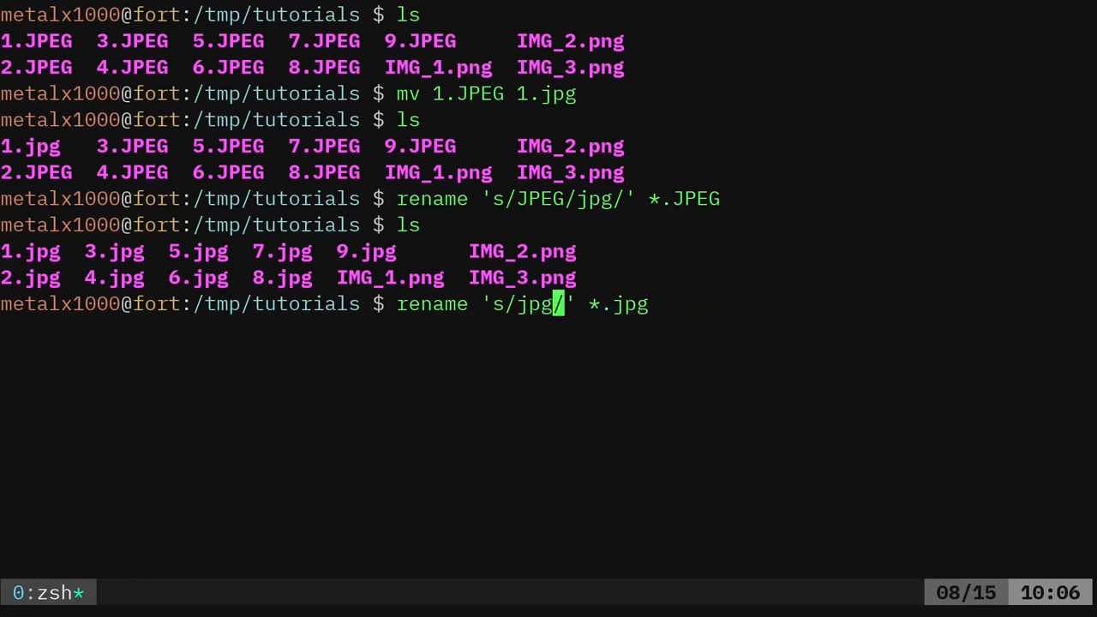
text(JP/)
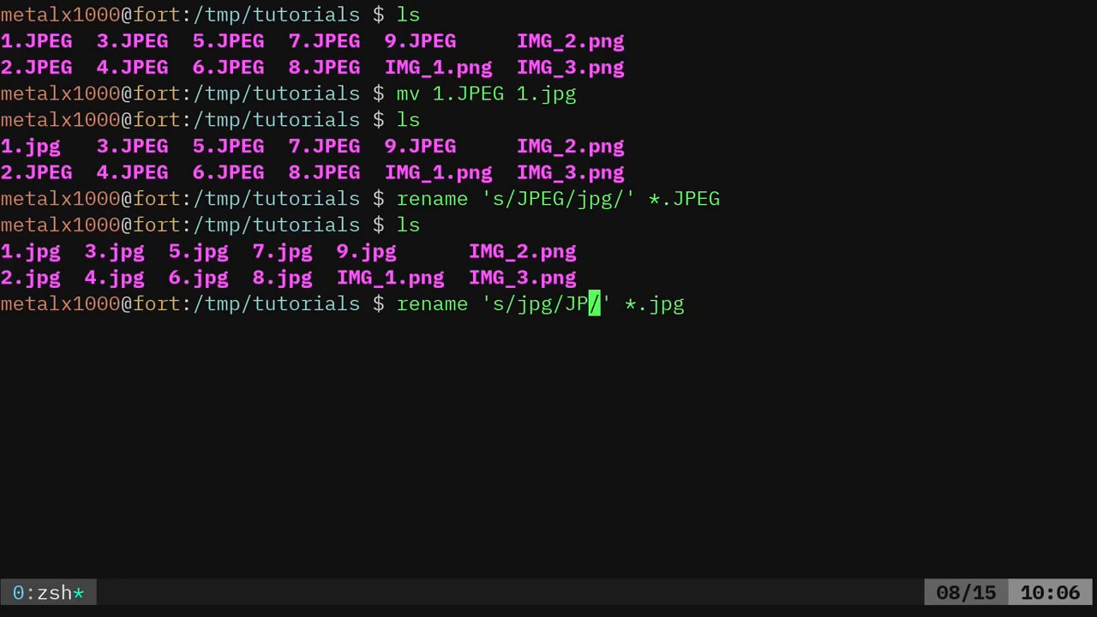
text(EG)
key(Return)
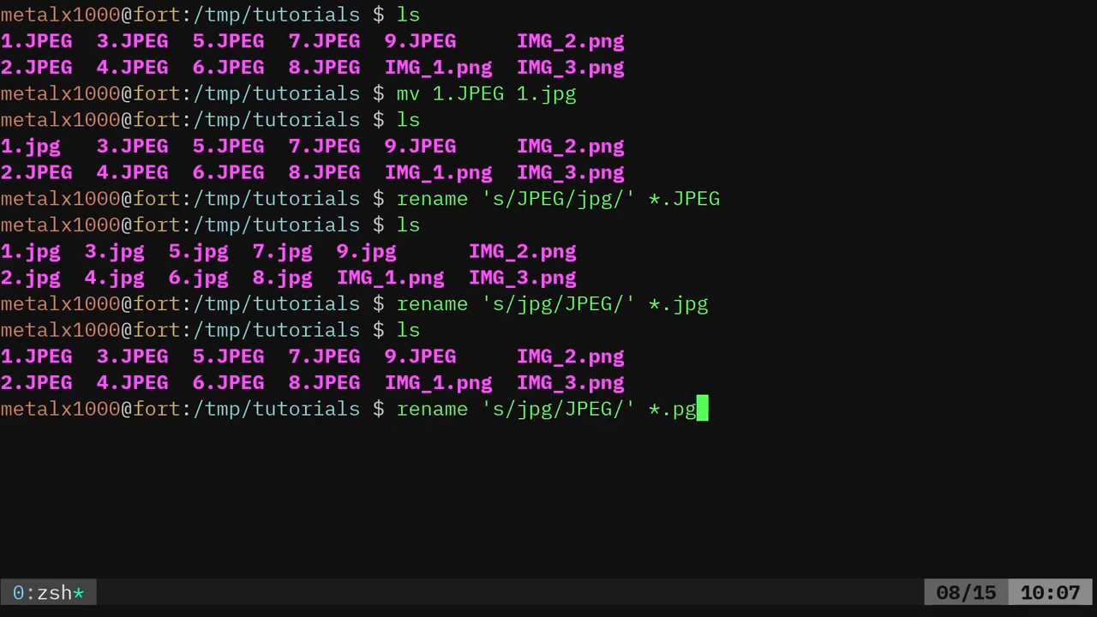
- Edit the recalled command to rename 's/IMG/image/' *.png, renaming IMG_*.png to image_*.png
text(n)
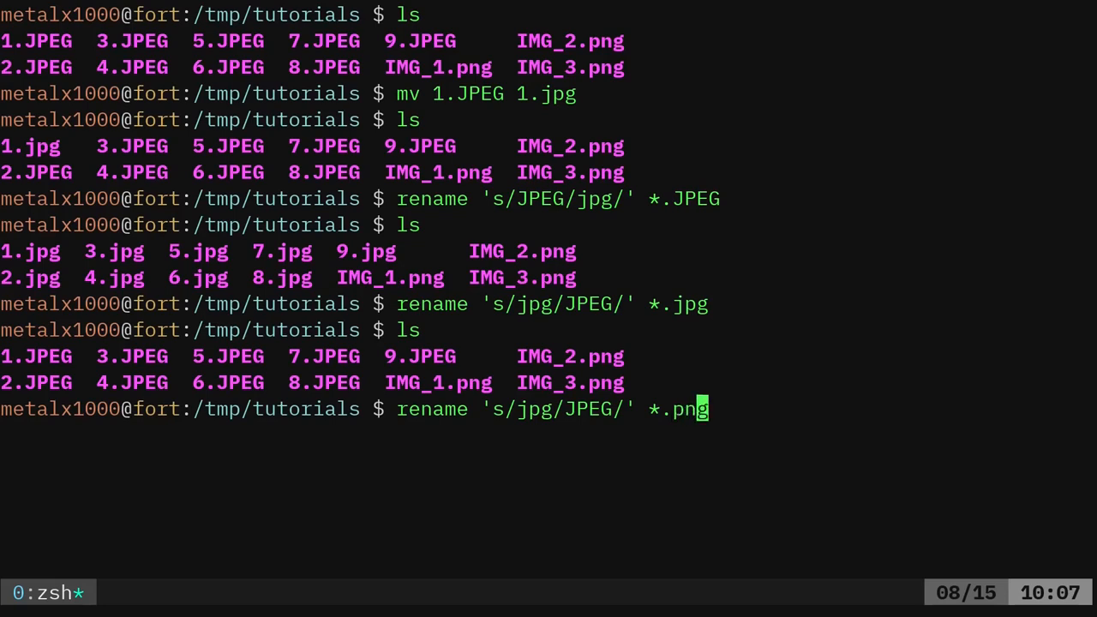
key(Left)
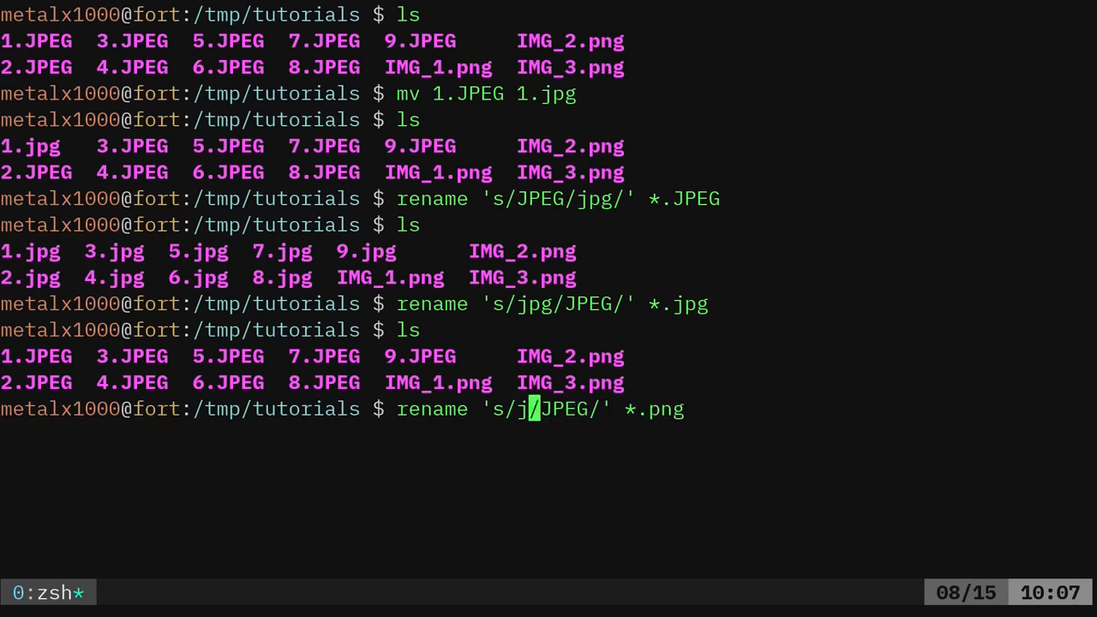
text(IMG/I)
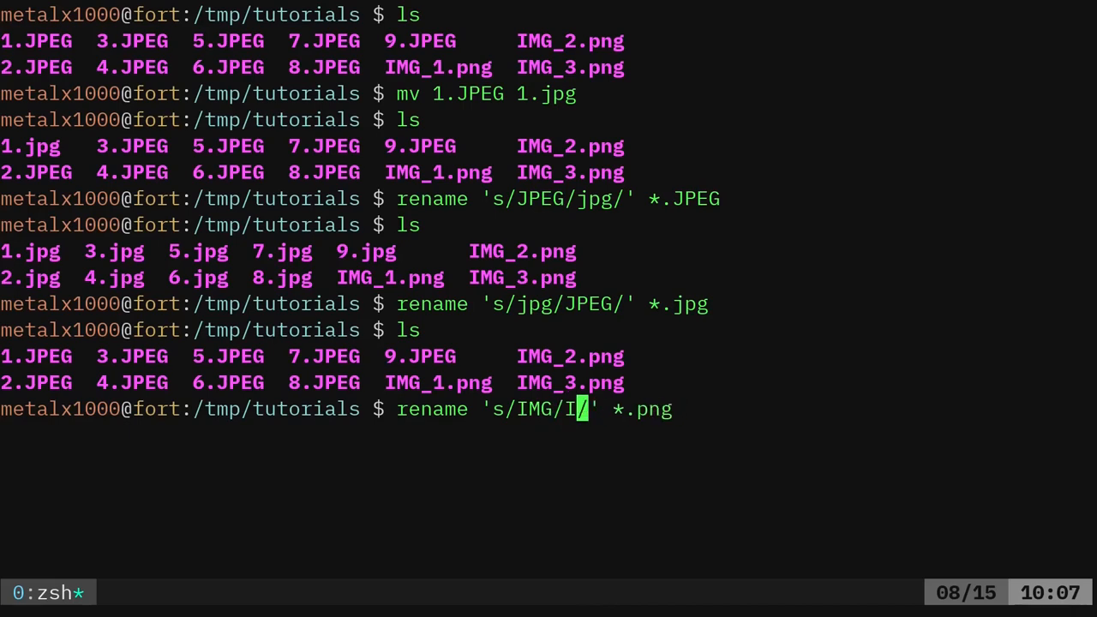
text(image)
key(Return)
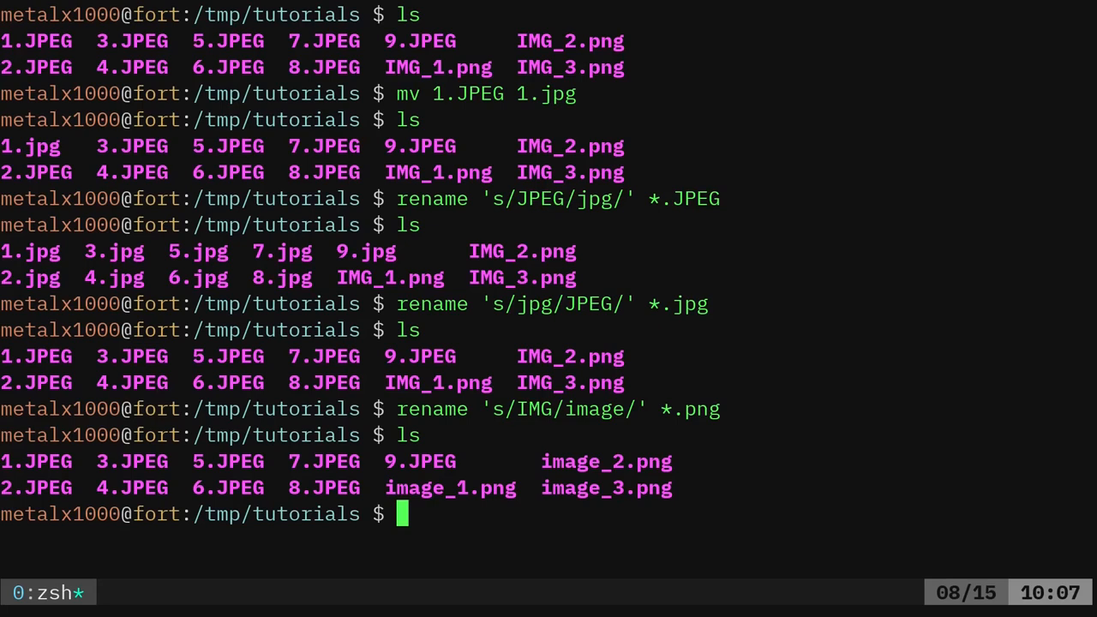
mouse_move(843, 209)
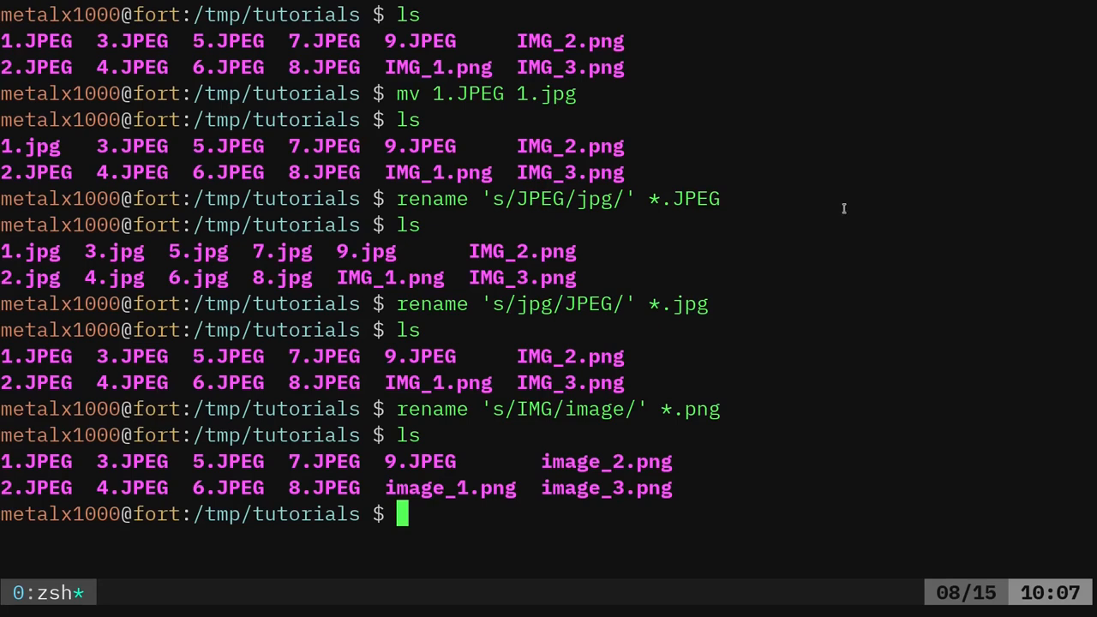
mouse_move(843, 209)
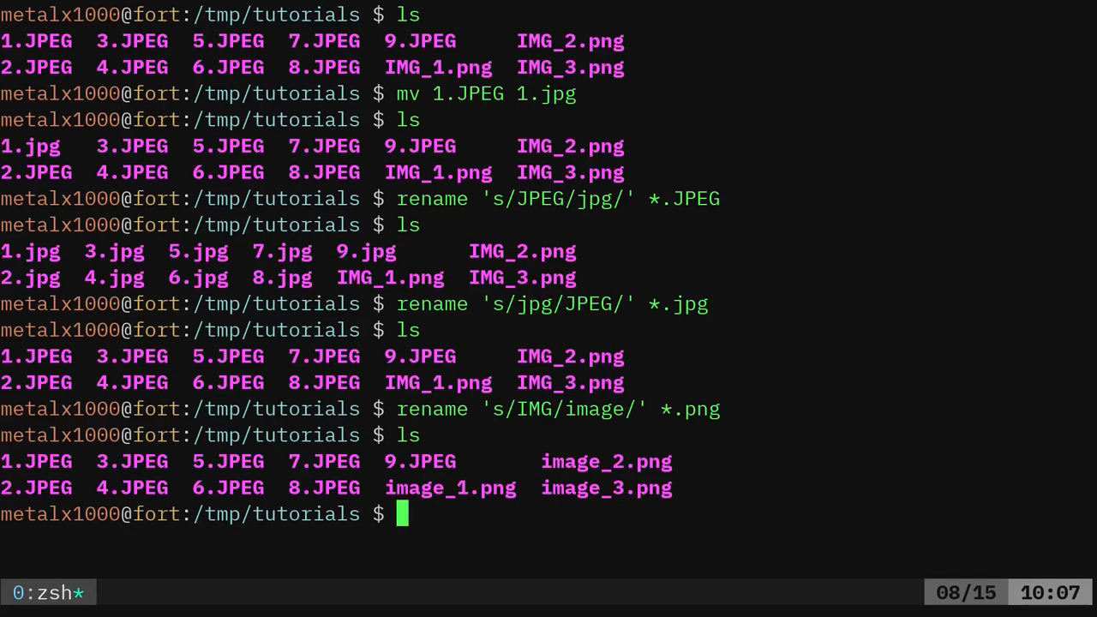